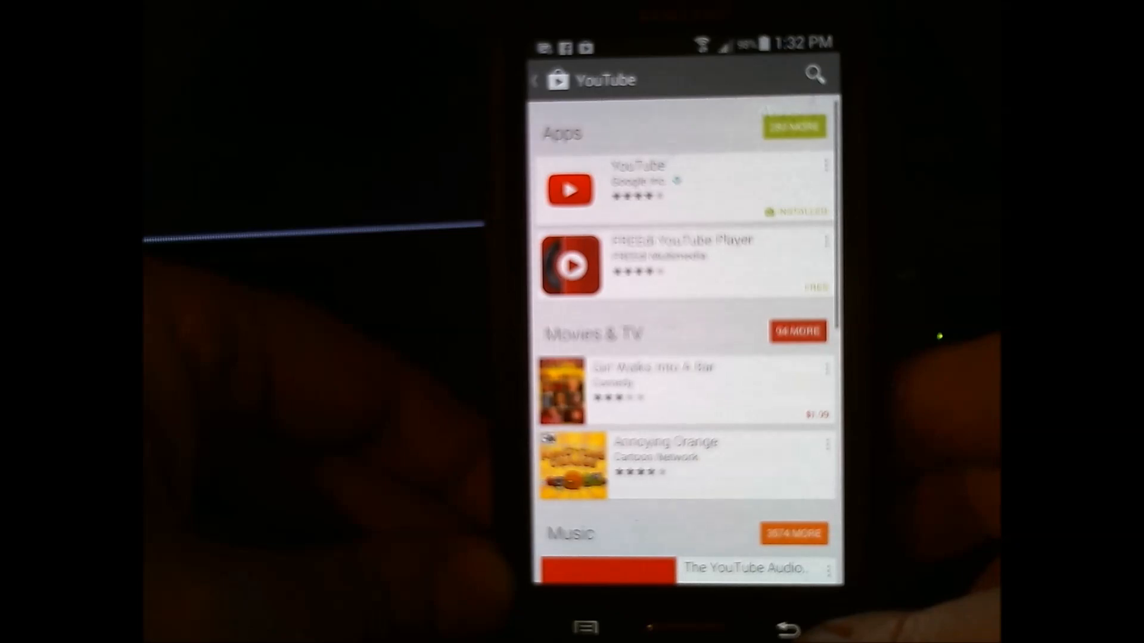
Go back from the YouTube search results to the Play Store main page.
click(539, 78)
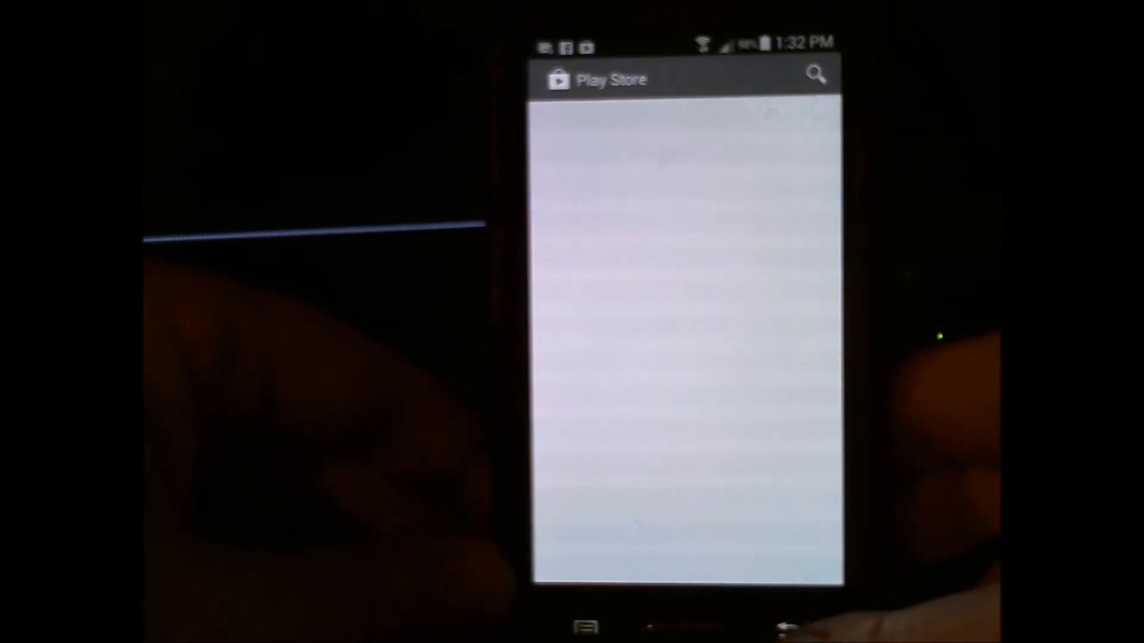